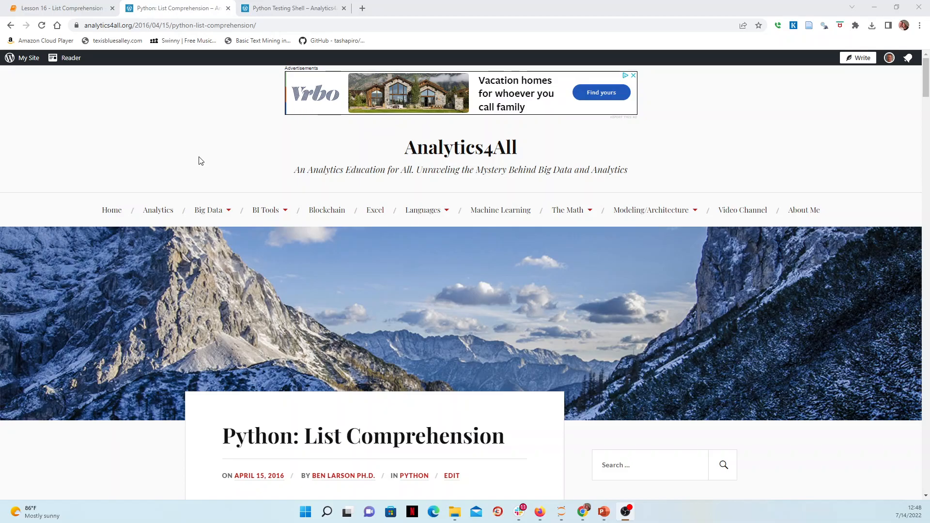
Browse the Analytics4All list comprehension and Python Testing Shell posts, then return to the Lesson 16 notebook
scroll(down, 3)
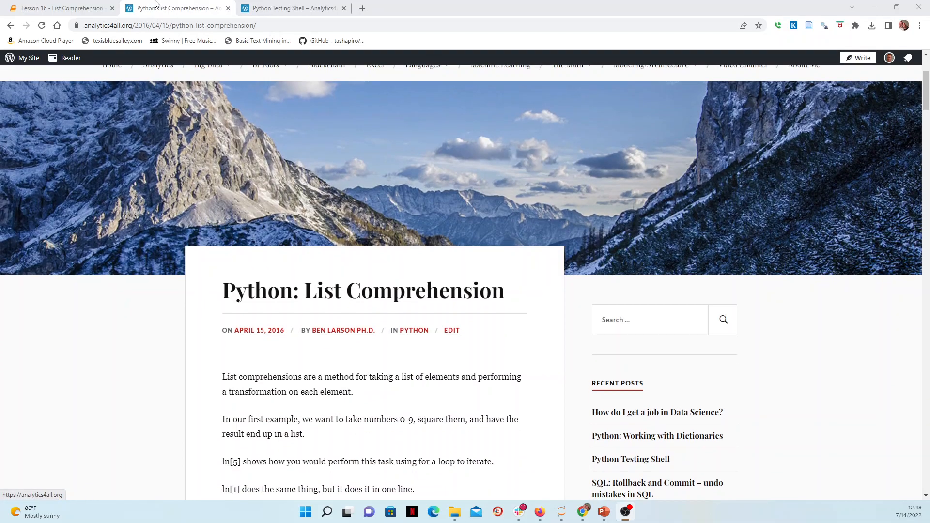
click(59, 8)
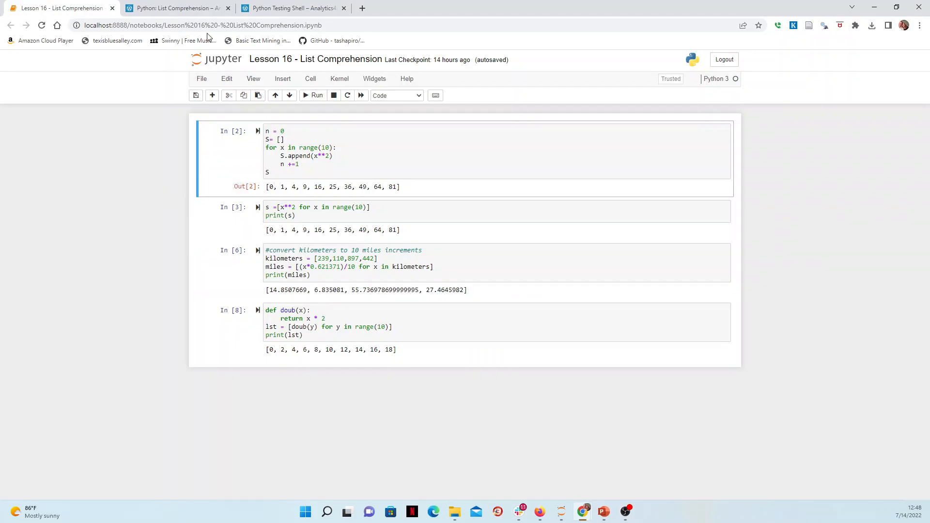
click(175, 7)
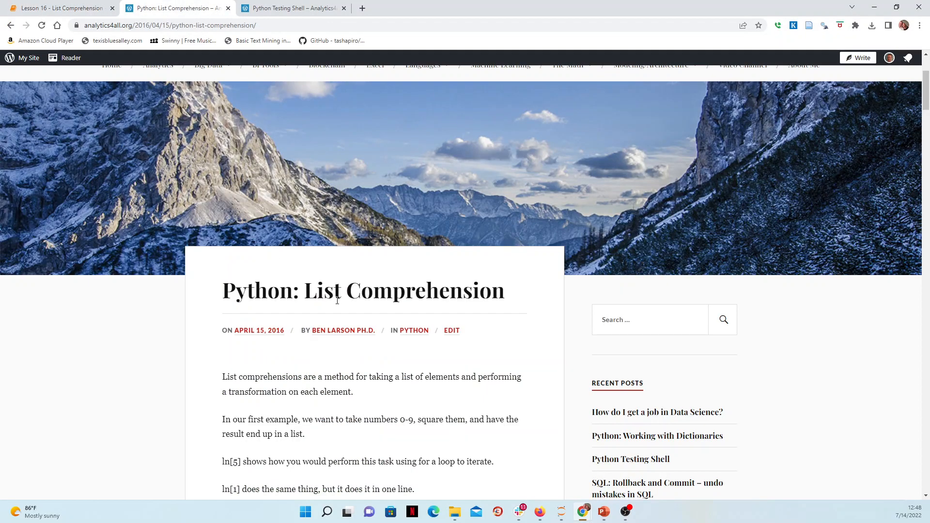
scroll(down, 3)
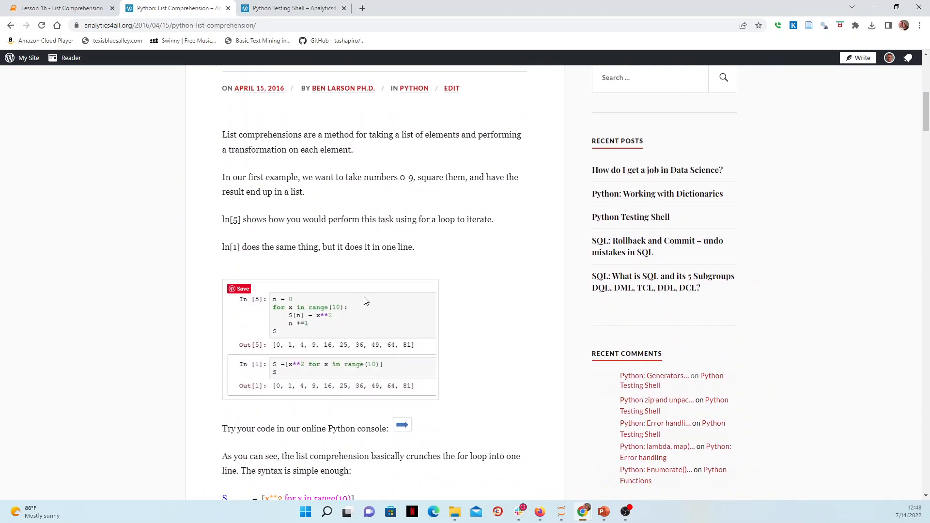
mouse_move(472, 293)
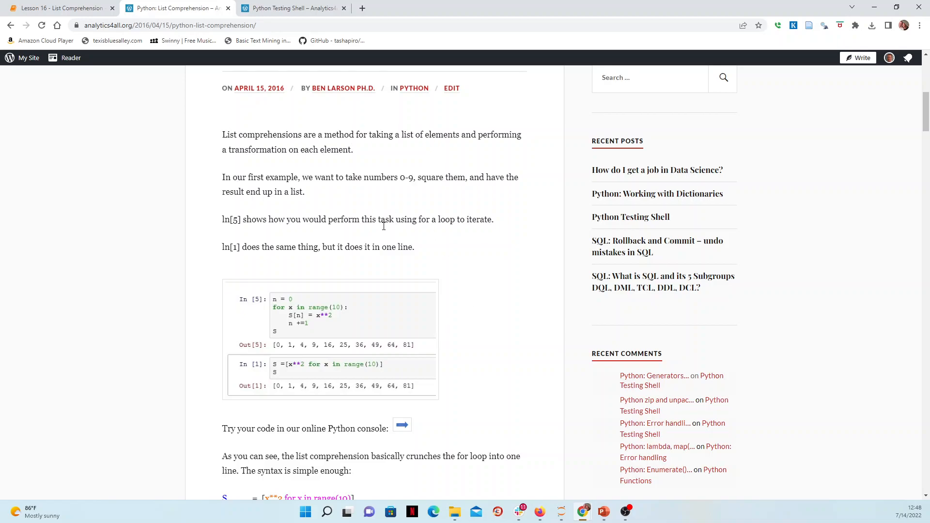
scroll(down, 3)
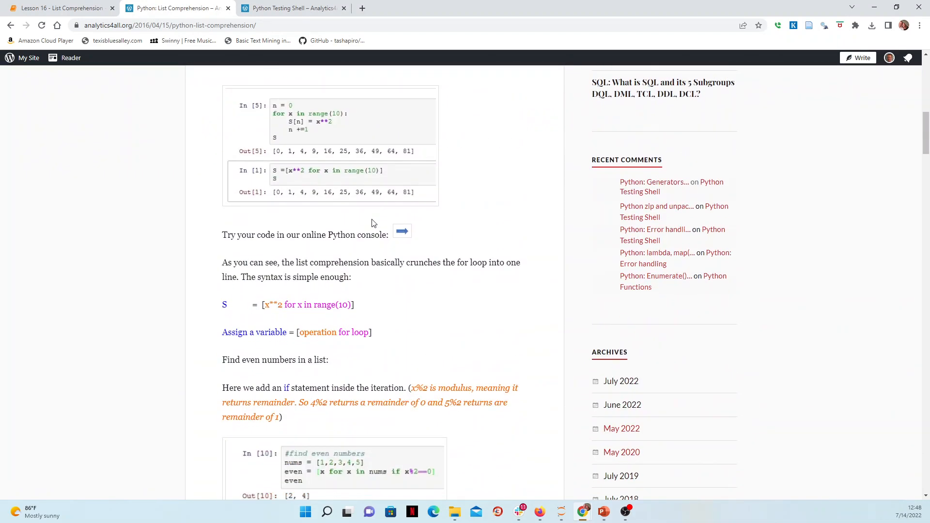
click(291, 8)
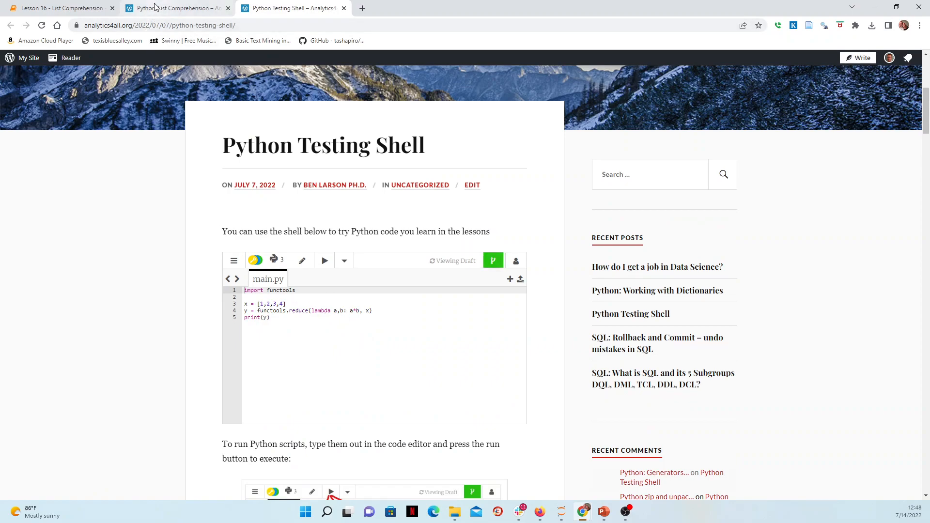
click(175, 8)
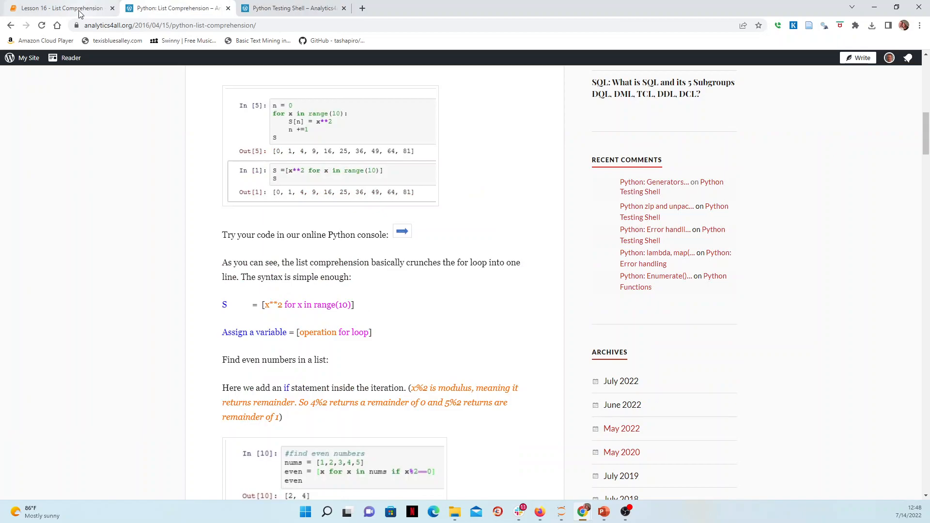
scroll(up, 3)
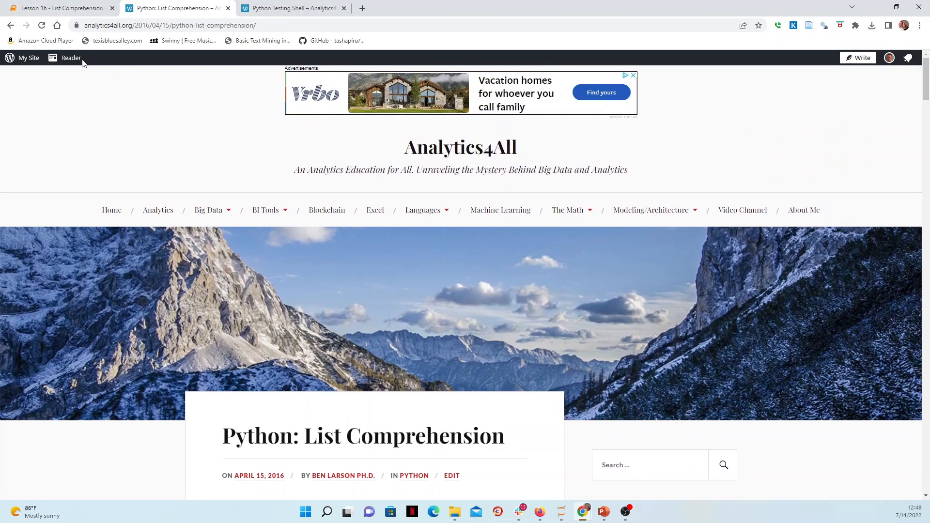
click(59, 8)
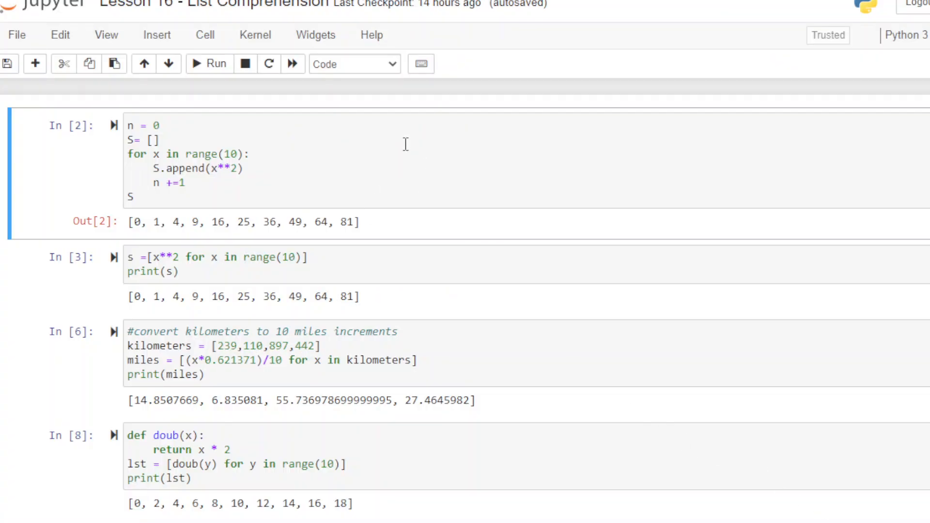
Clear the outputs of all cells via Cell > All Output > Clear
click(204, 35)
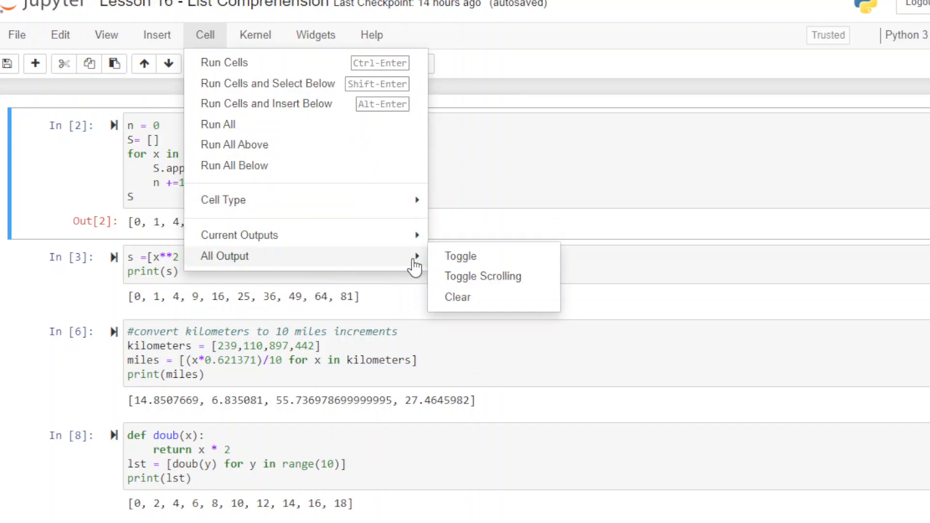
mouse_move(248, 89)
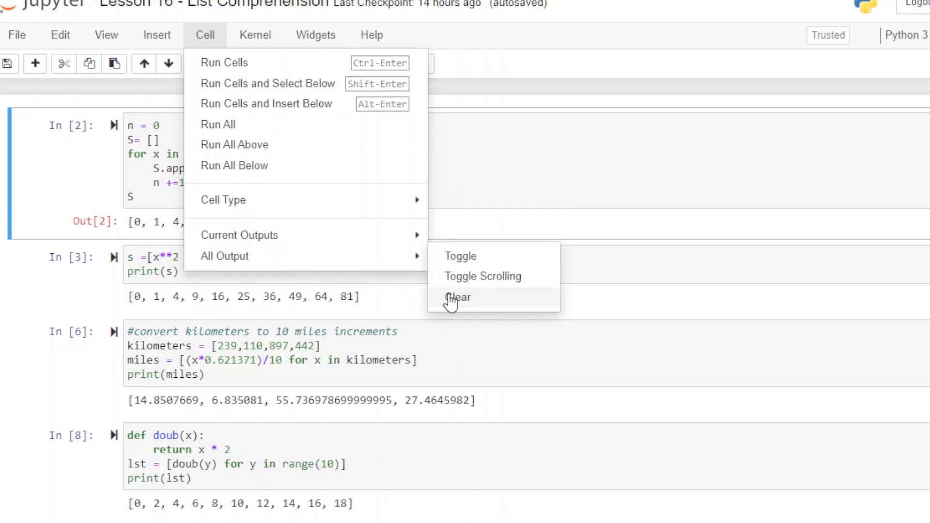
click(458, 298)
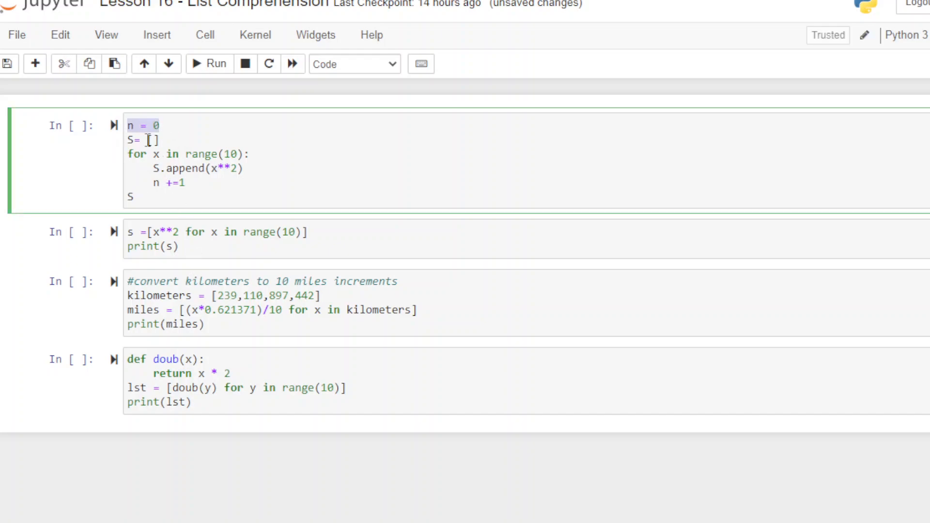
mouse_move(200, 181)
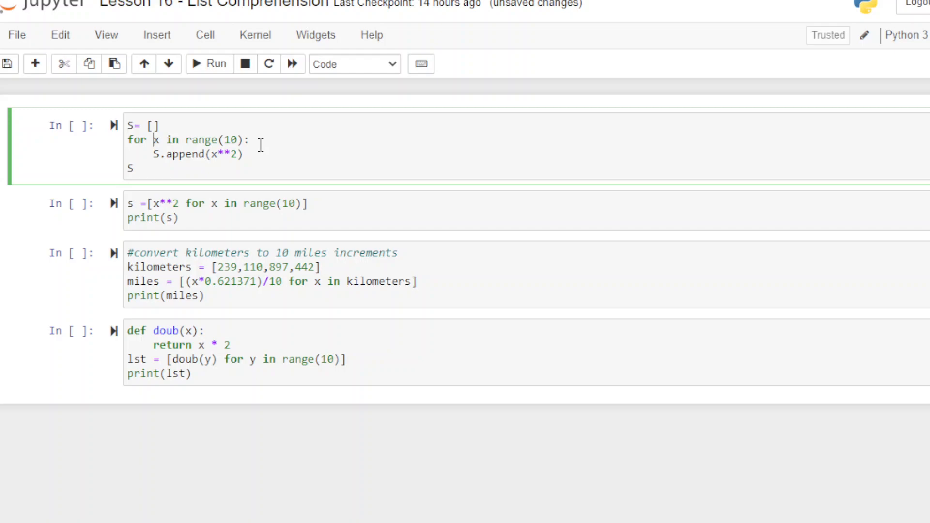
mouse_move(213, 154)
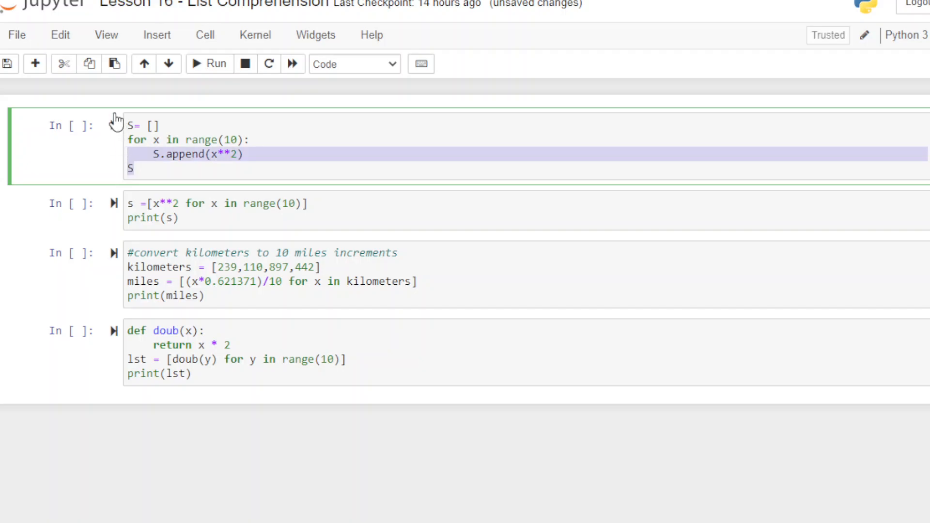
Run the edited for-loop cell to print the squares 0 through 81
click(209, 64)
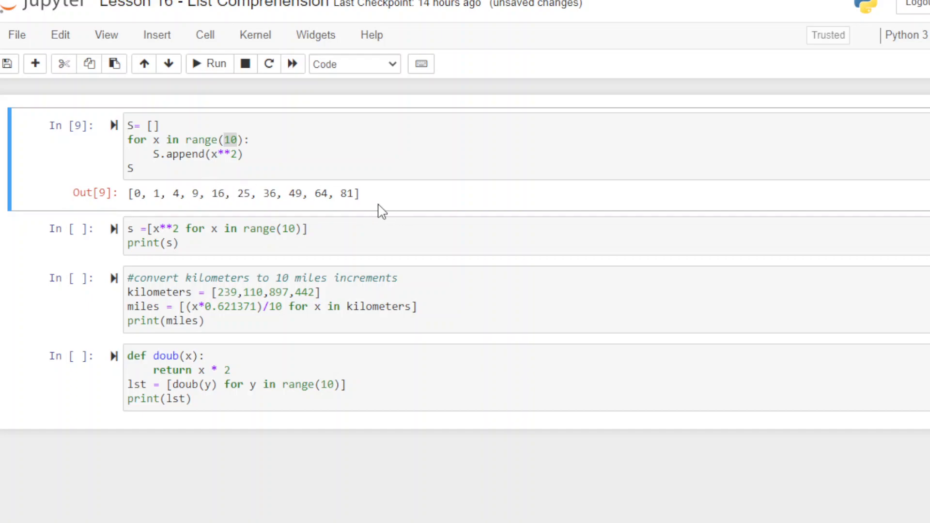
mouse_move(368, 200)
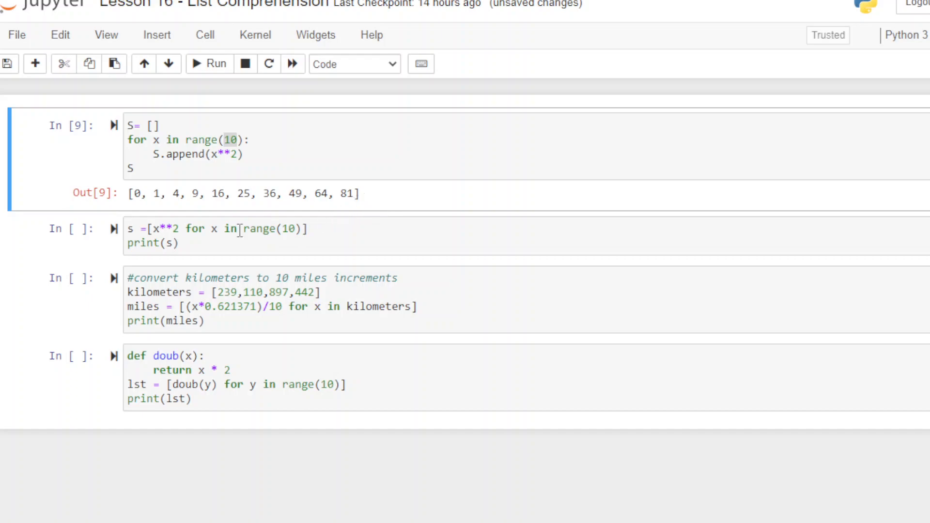
Review the x**2 and for-clause parts, then rename the comprehension's list s to l
click(133, 228)
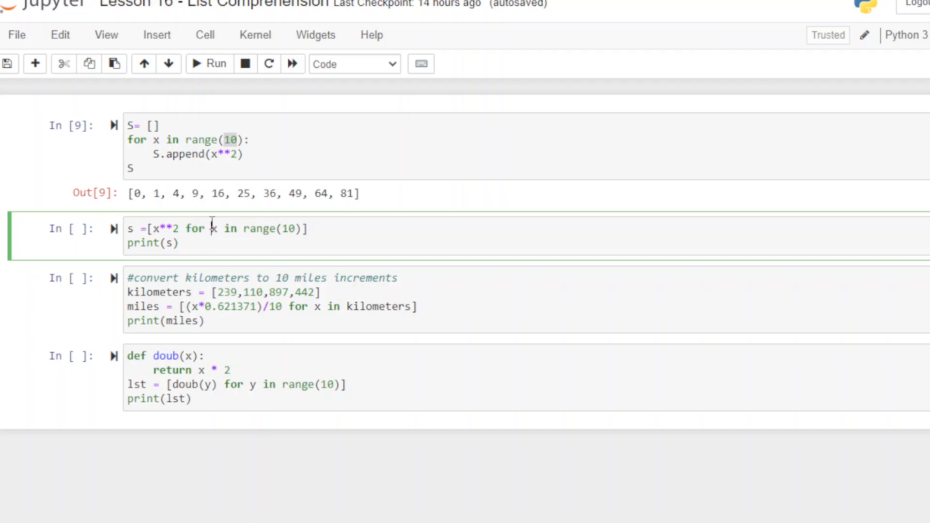
drag(187, 229, 292, 229)
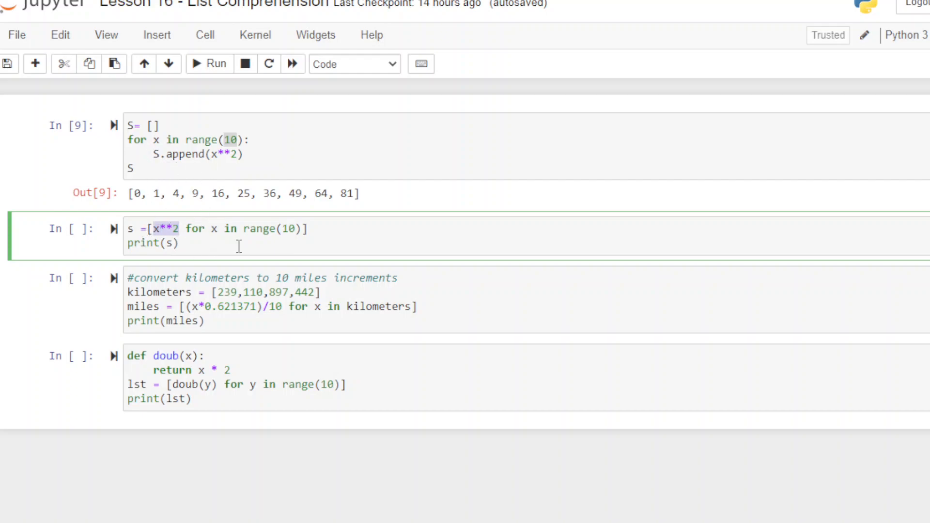
mouse_move(115, 228)
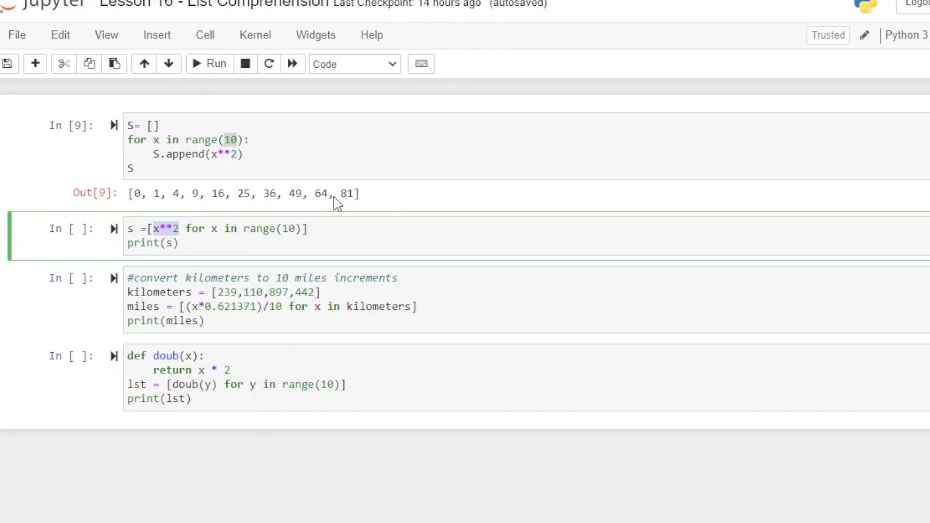
mouse_move(114, 233)
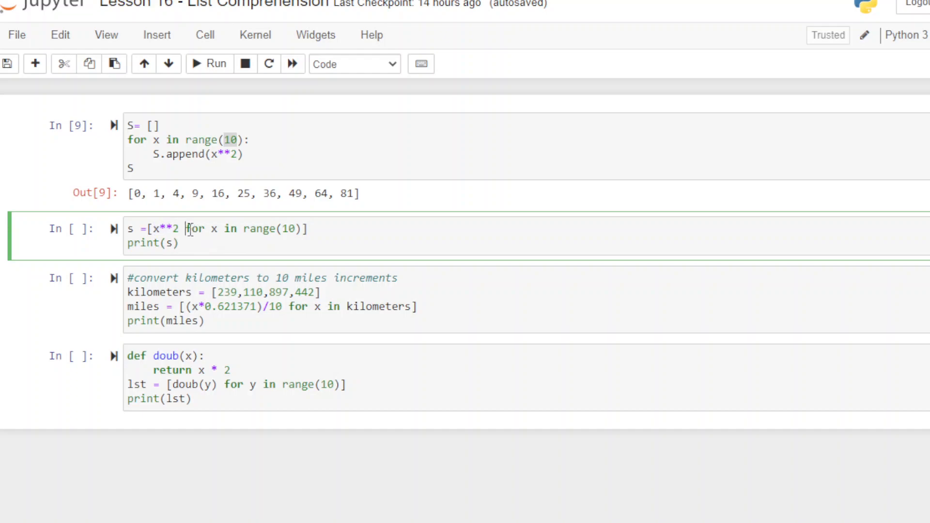
drag(188, 229, 303, 228)
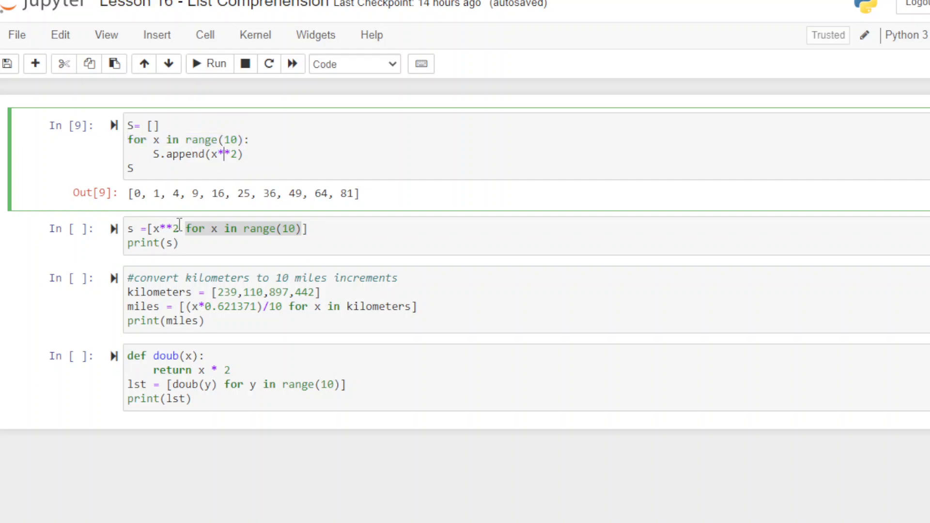
double_click(166, 229)
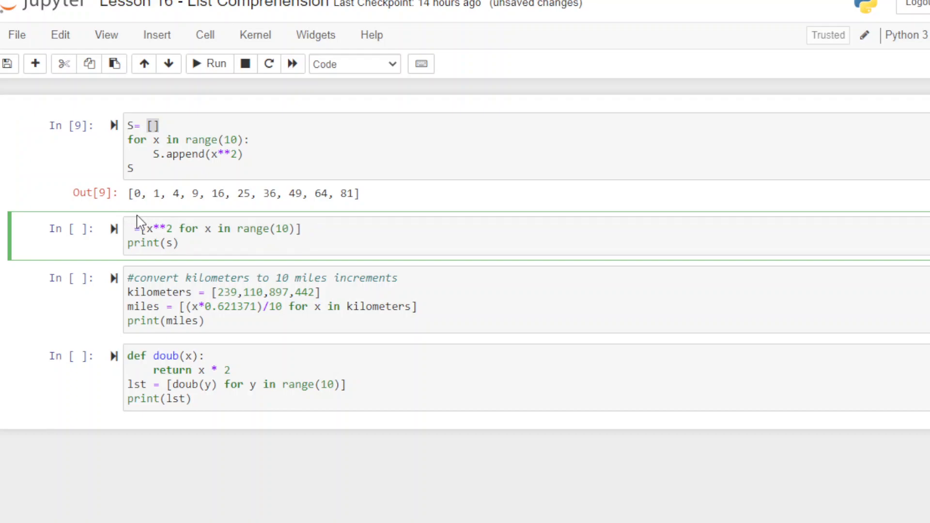
text(l)
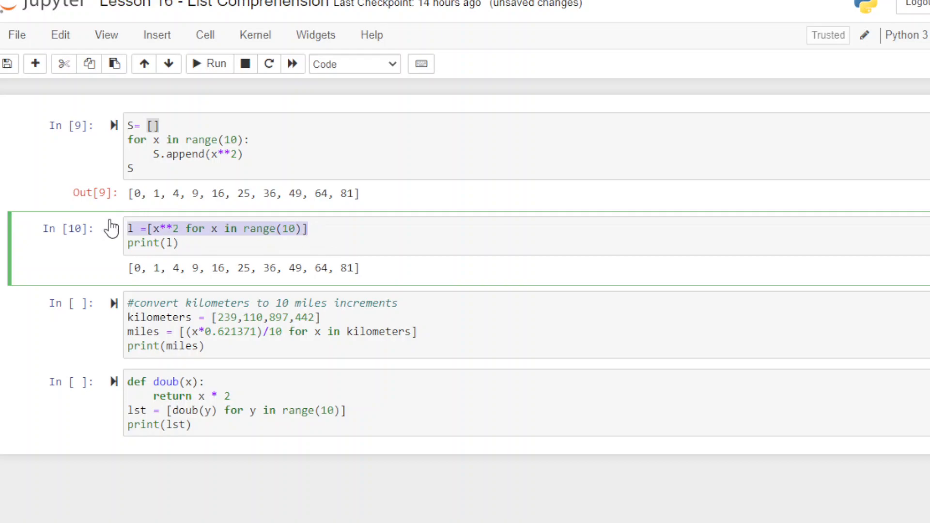
mouse_move(426, 331)
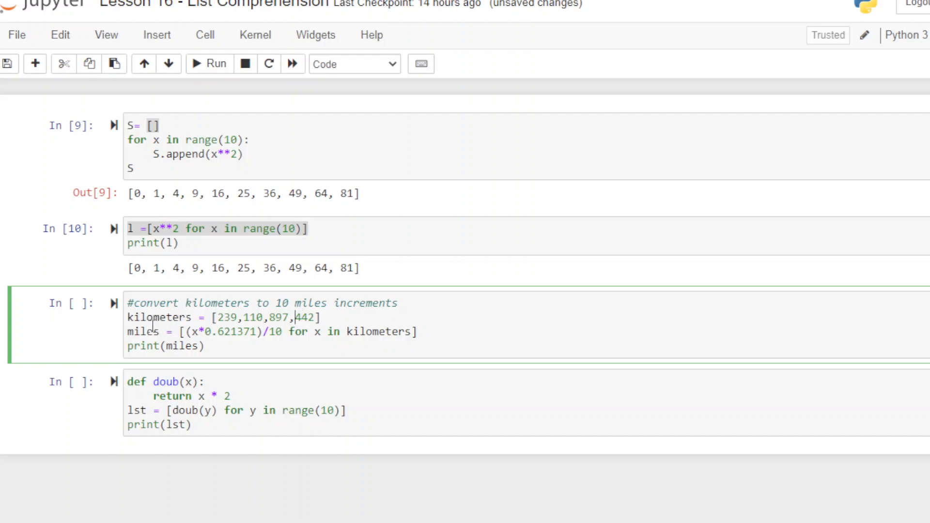
Run the kilometers-to-miles cell to print four mile values and add an empty cell below
double_click(143, 331)
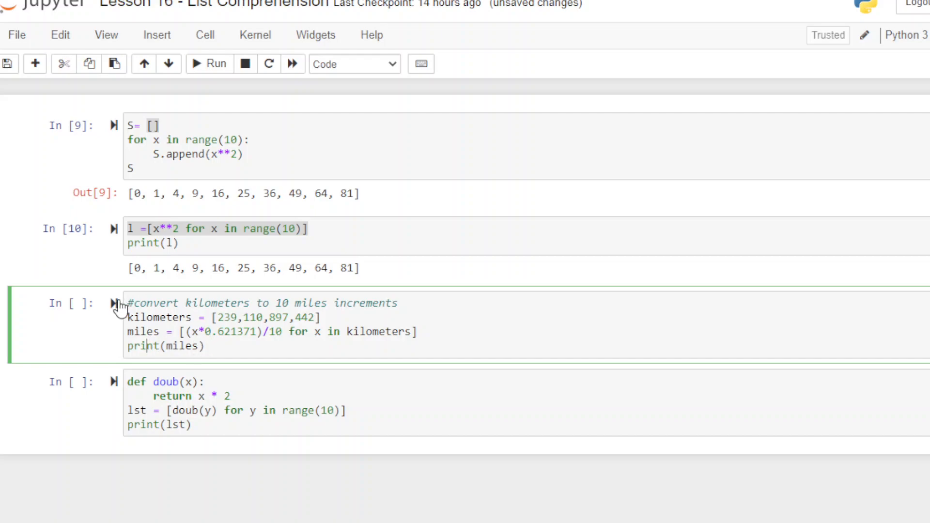
click(210, 64)
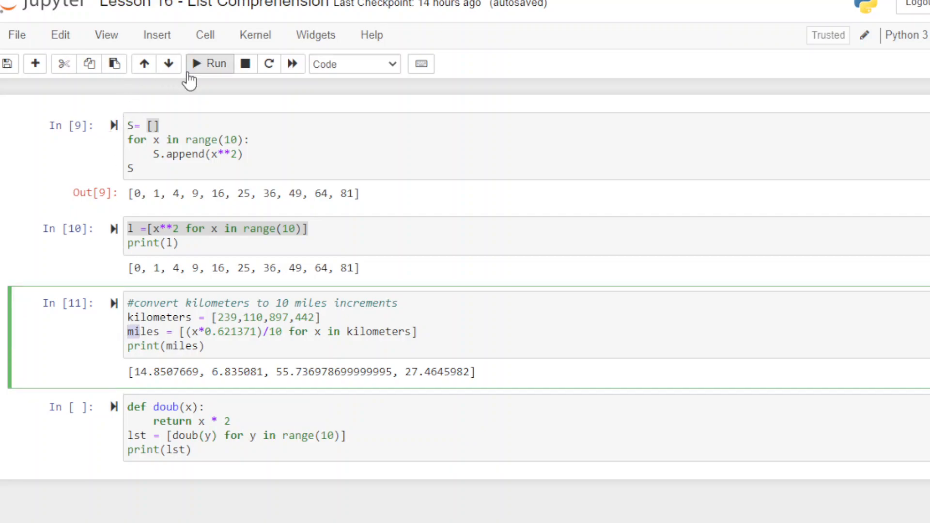
click(34, 64)
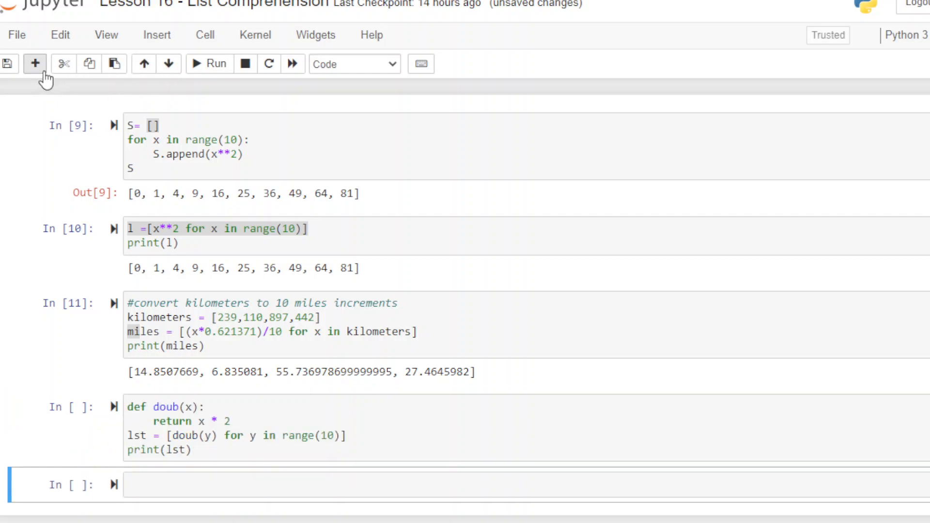
Add another empty cell and review the doub function's def and return lines before running it
click(35, 64)
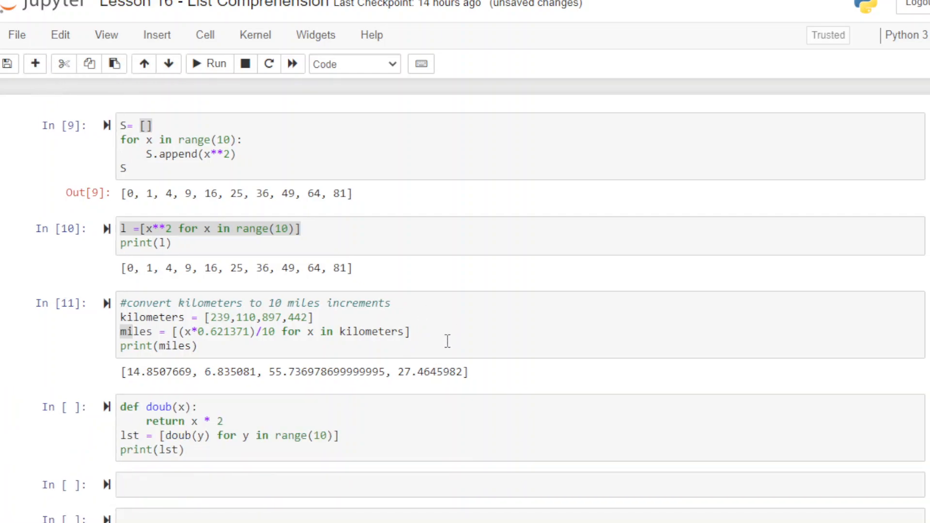
scroll(down, 3)
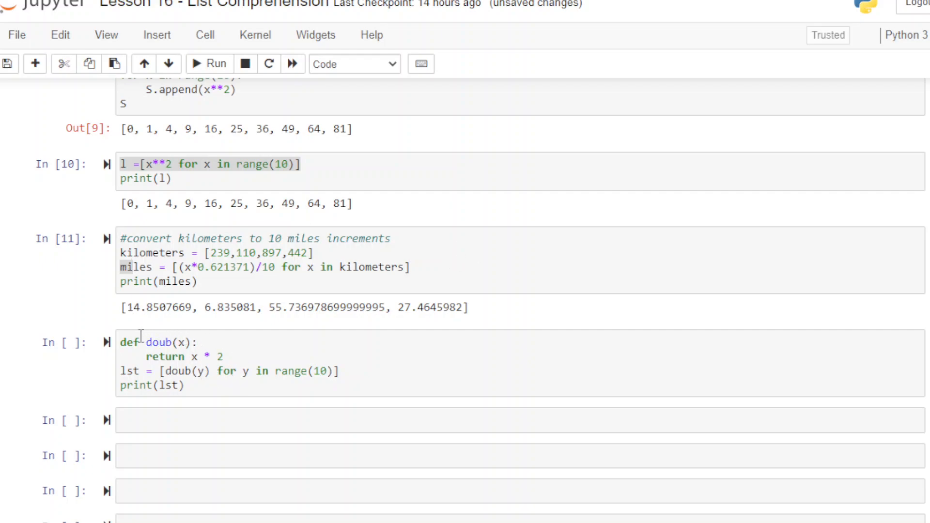
double_click(158, 342)
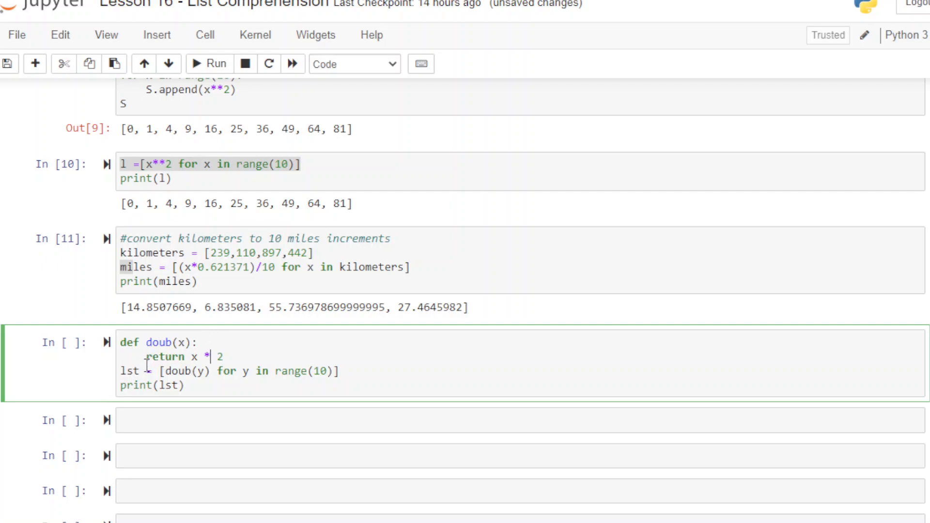
double_click(129, 371)
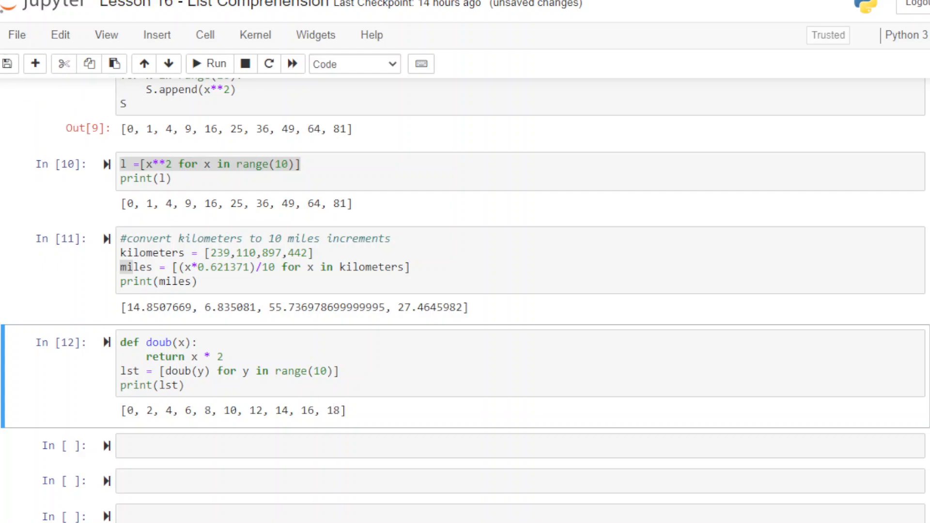
mouse_move(227, 288)
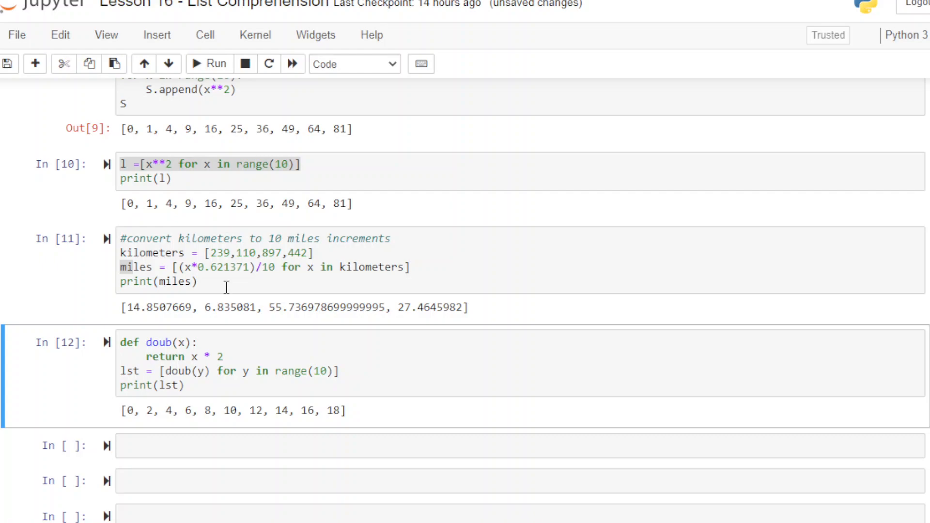
mouse_move(341, 303)
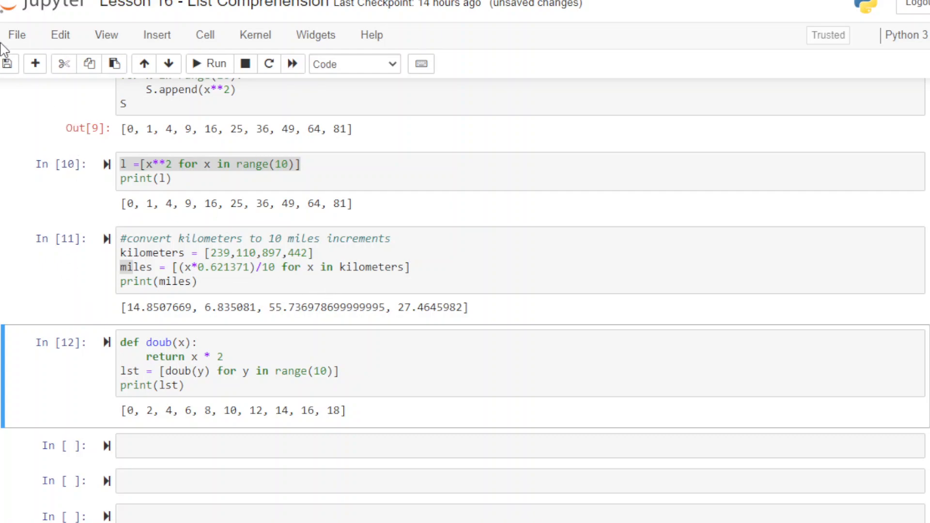
Highlight l and x**2 in the comprehension cell, then switch to the Analytics4All list comprehension post
click(190, 178)
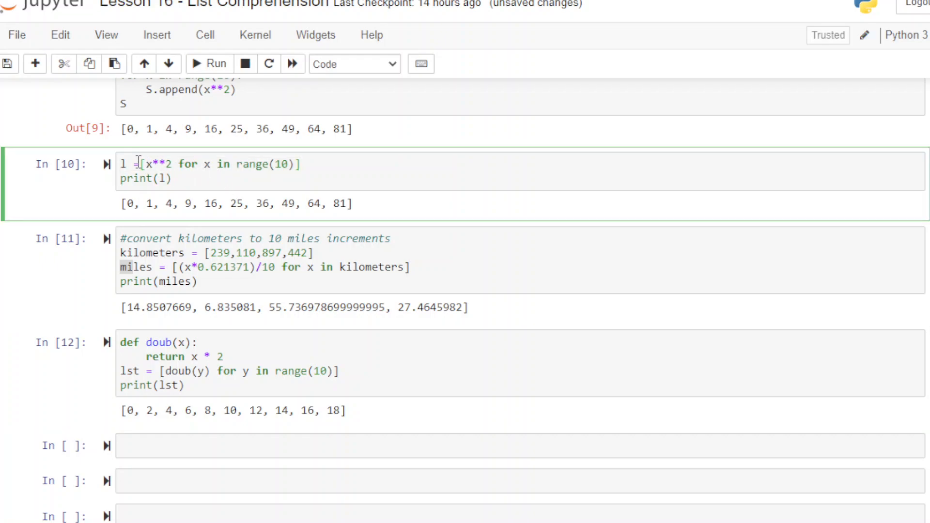
double_click(189, 165)
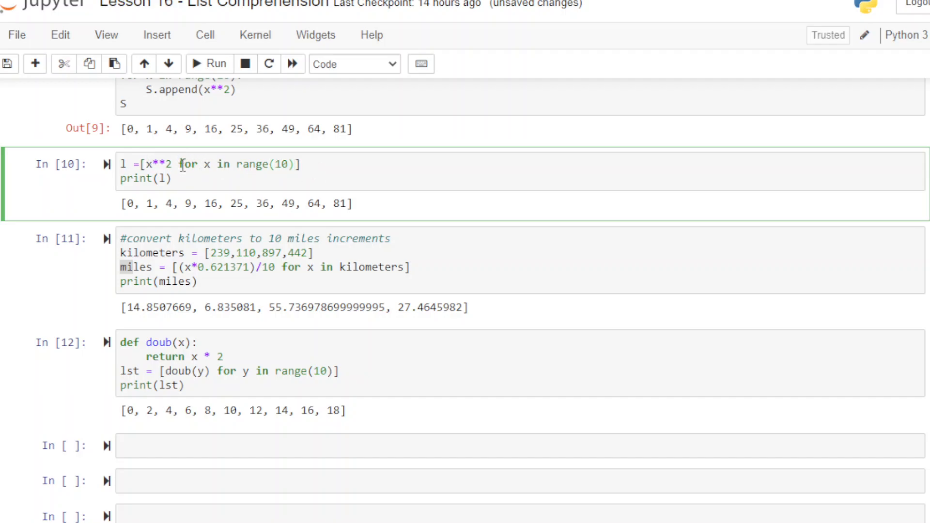
drag(181, 165, 285, 164)
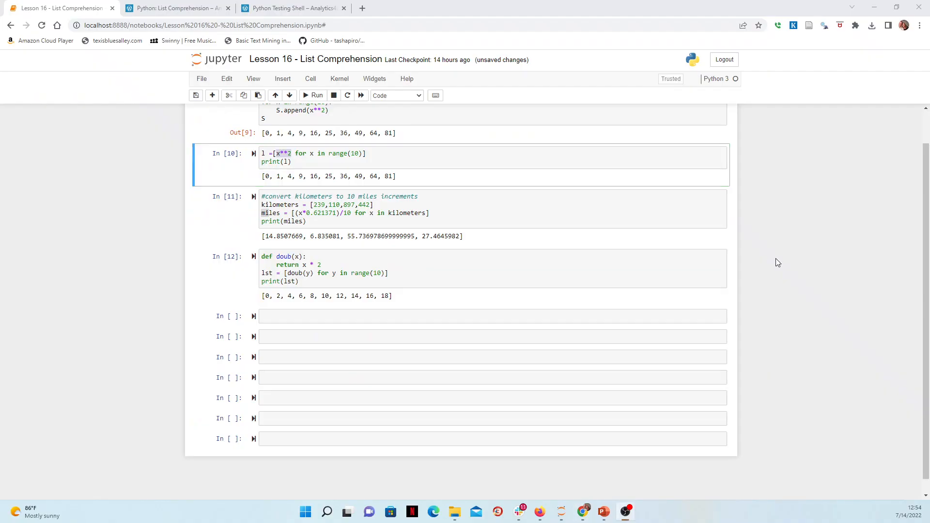
click(176, 8)
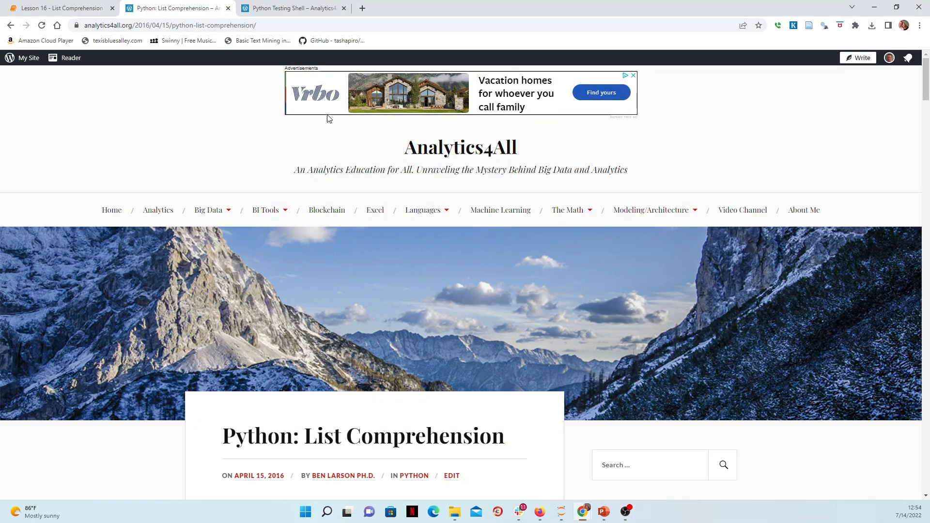